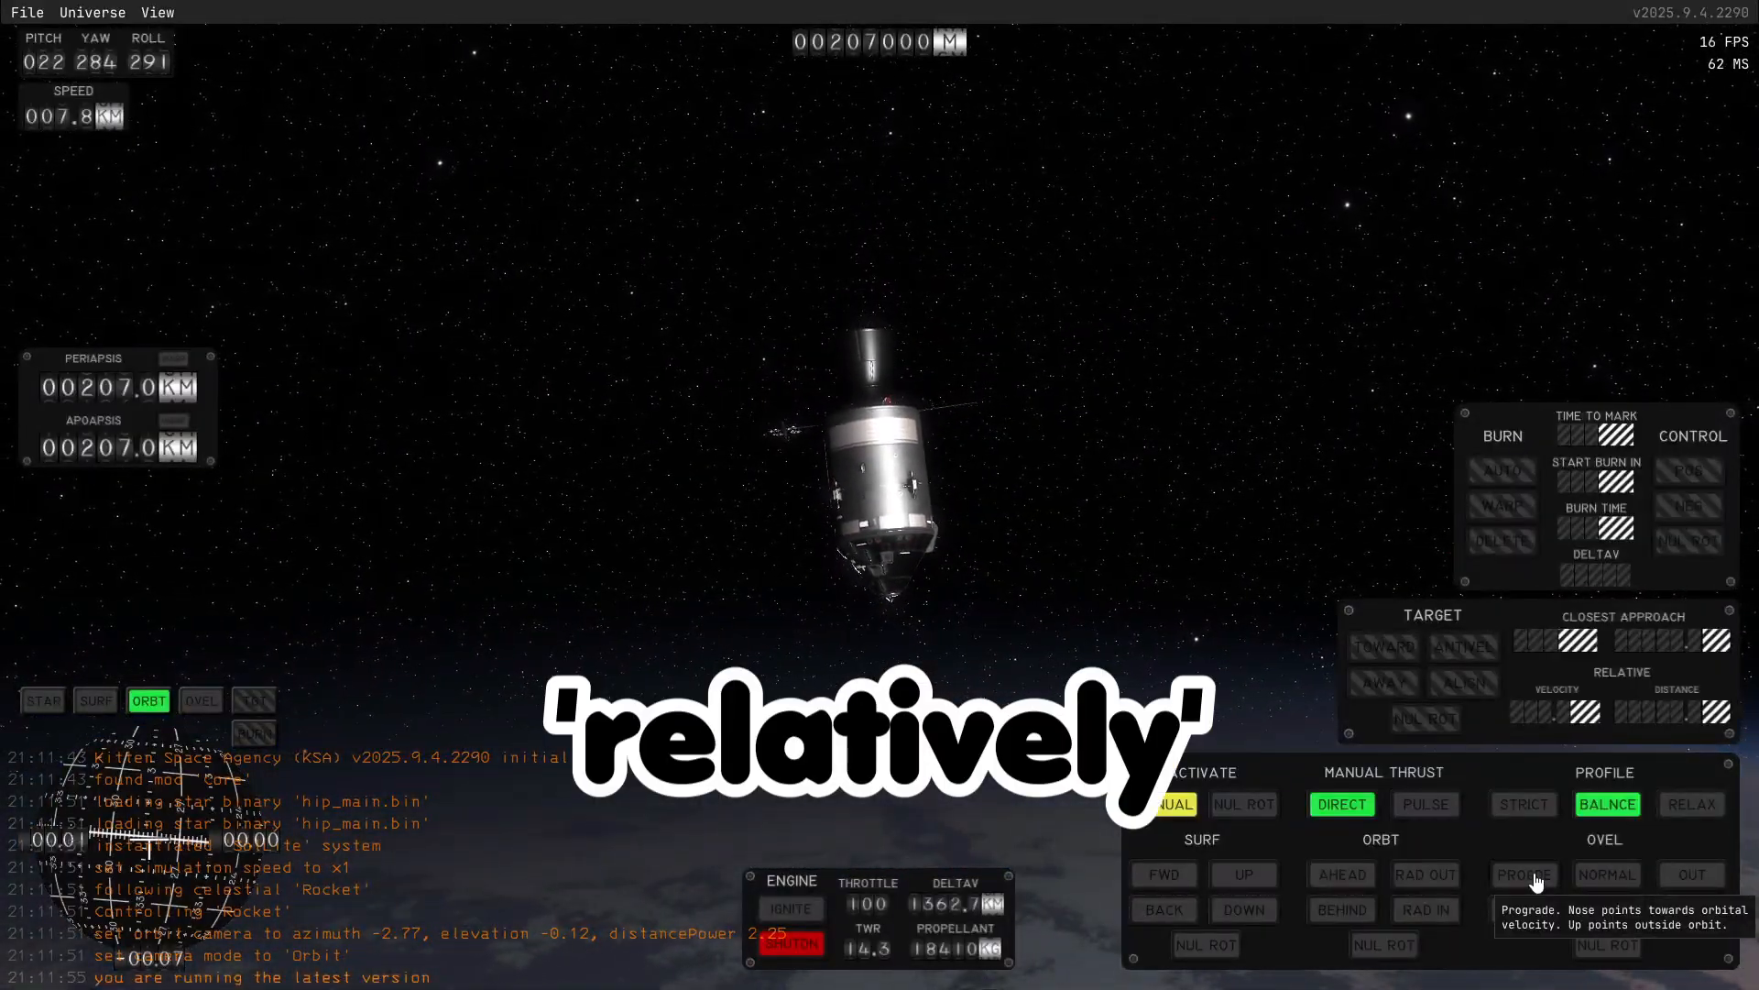
Set SAS to Prograde to hold the spacecraft along its orbital velocity
left_click(201, 701)
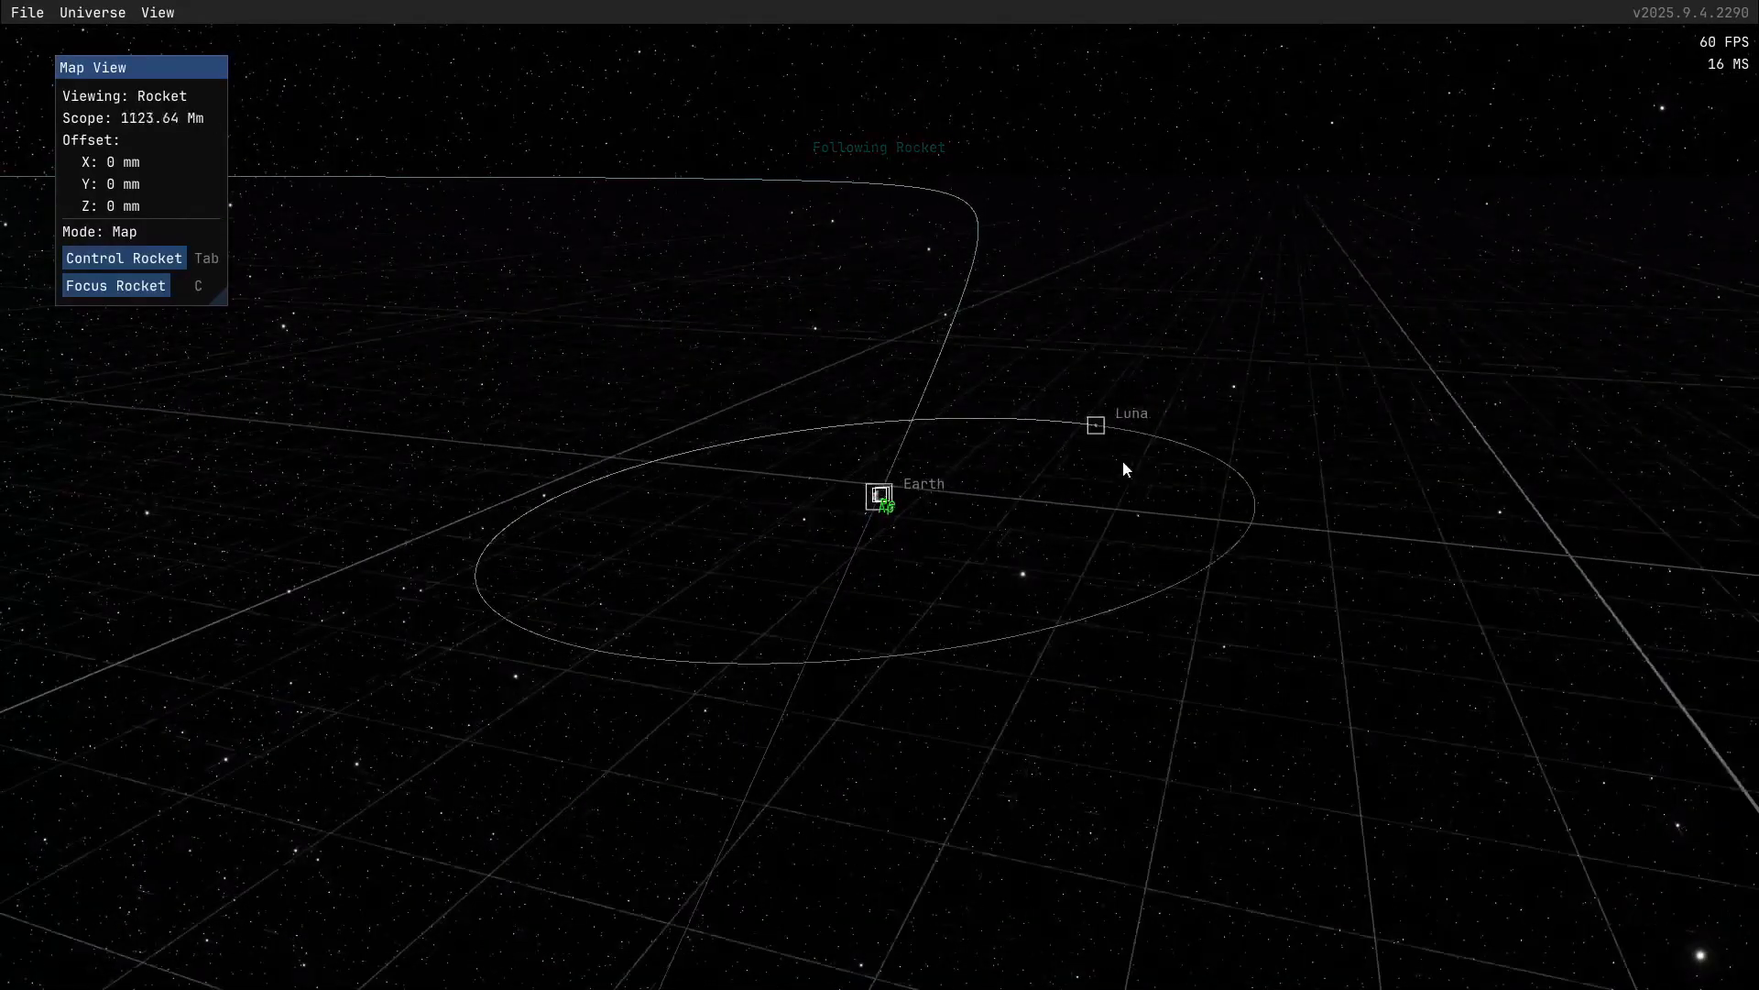
Place a maneuver node on the rocket's Earth orbit
left_click(1094, 424)
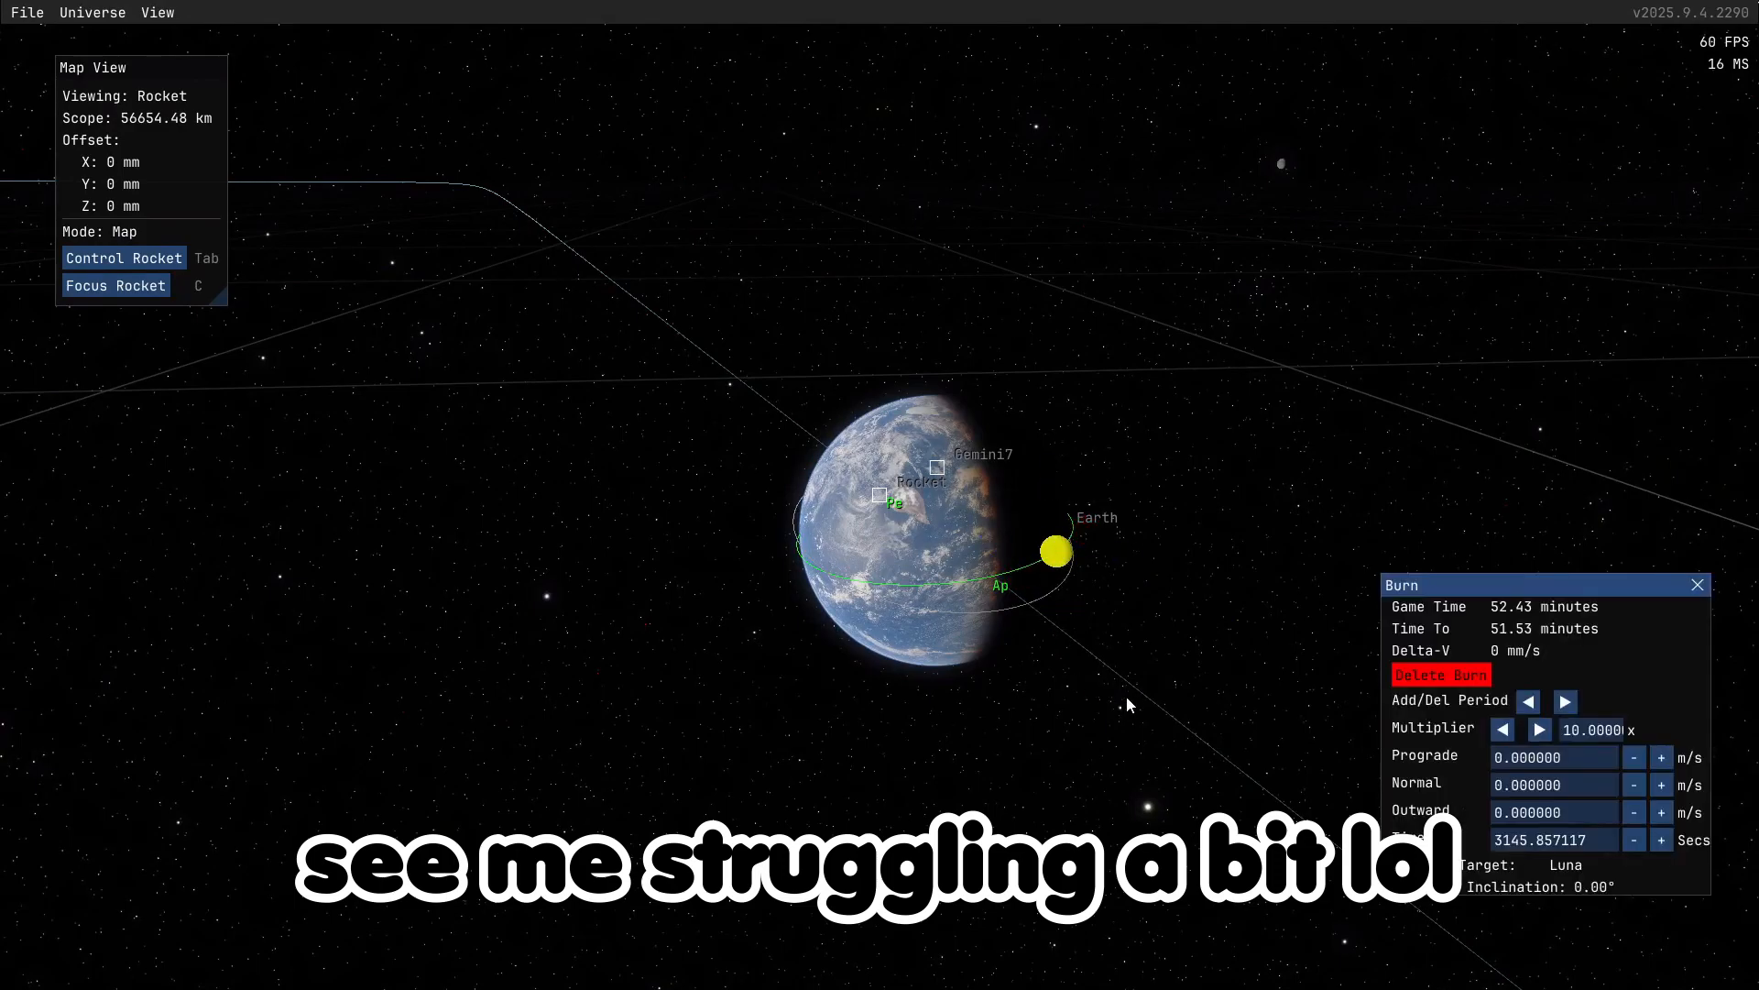
mouse_move(1295, 629)
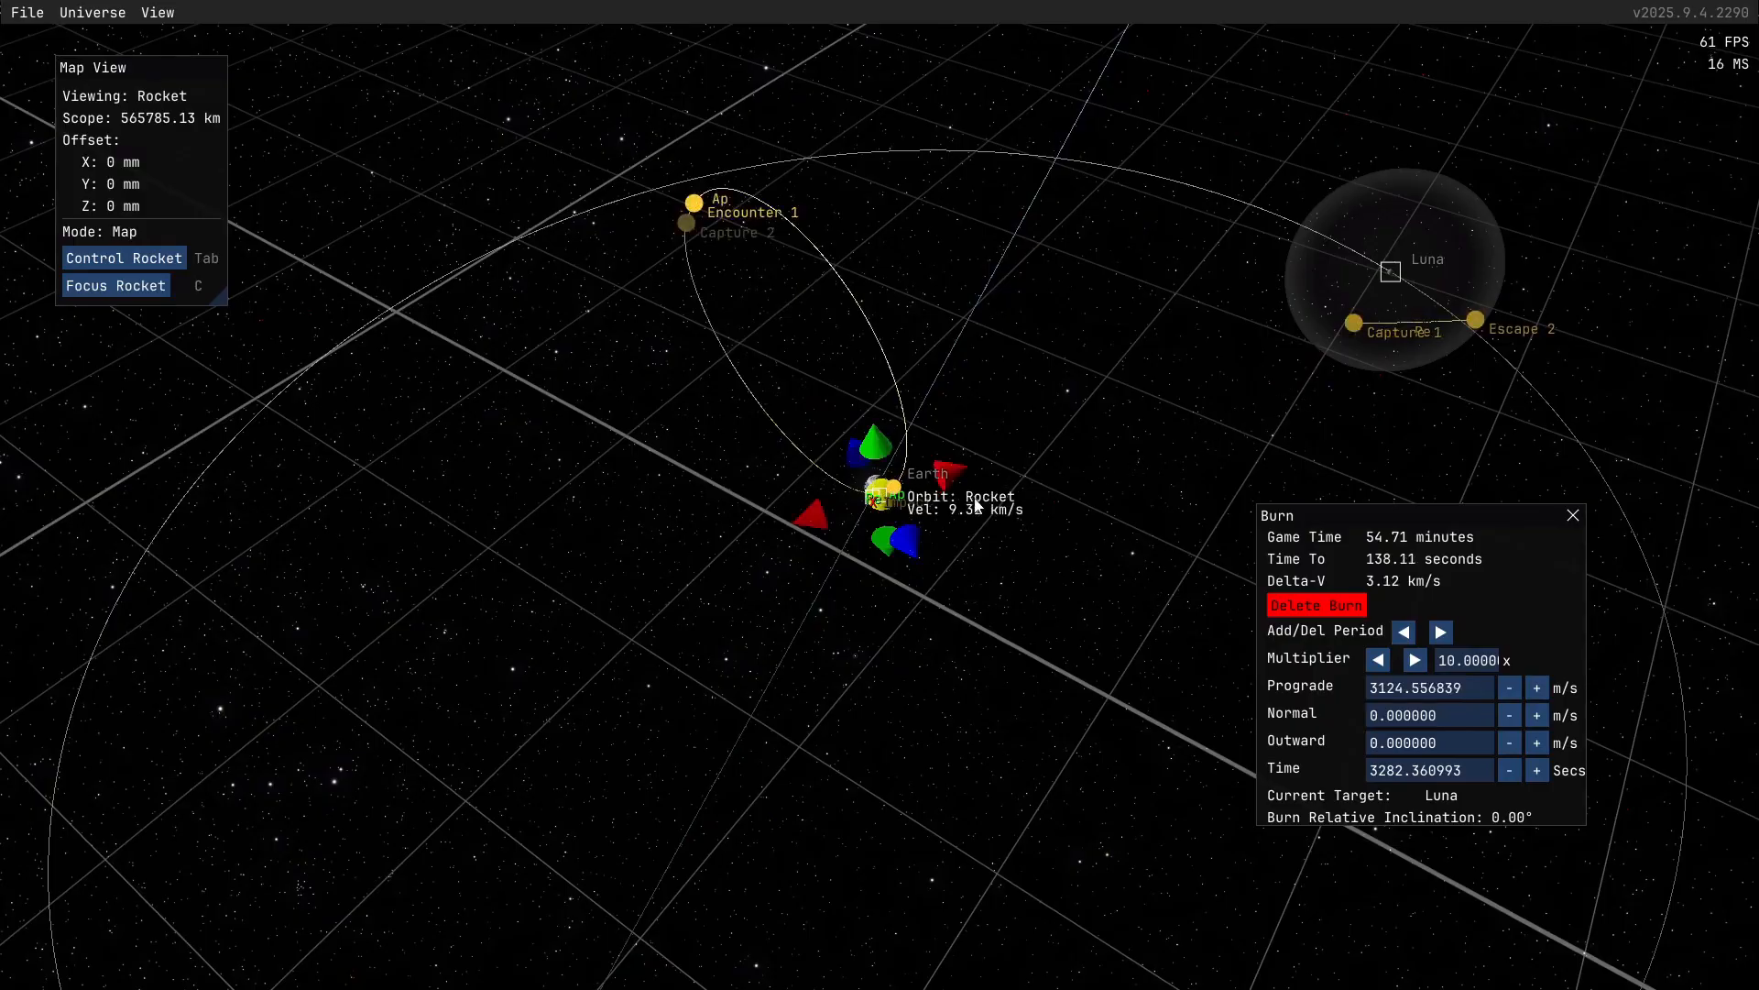
Focus the map on Luna and nudge the prograde burn to about 3.14 km/s
left_click(1536, 686)
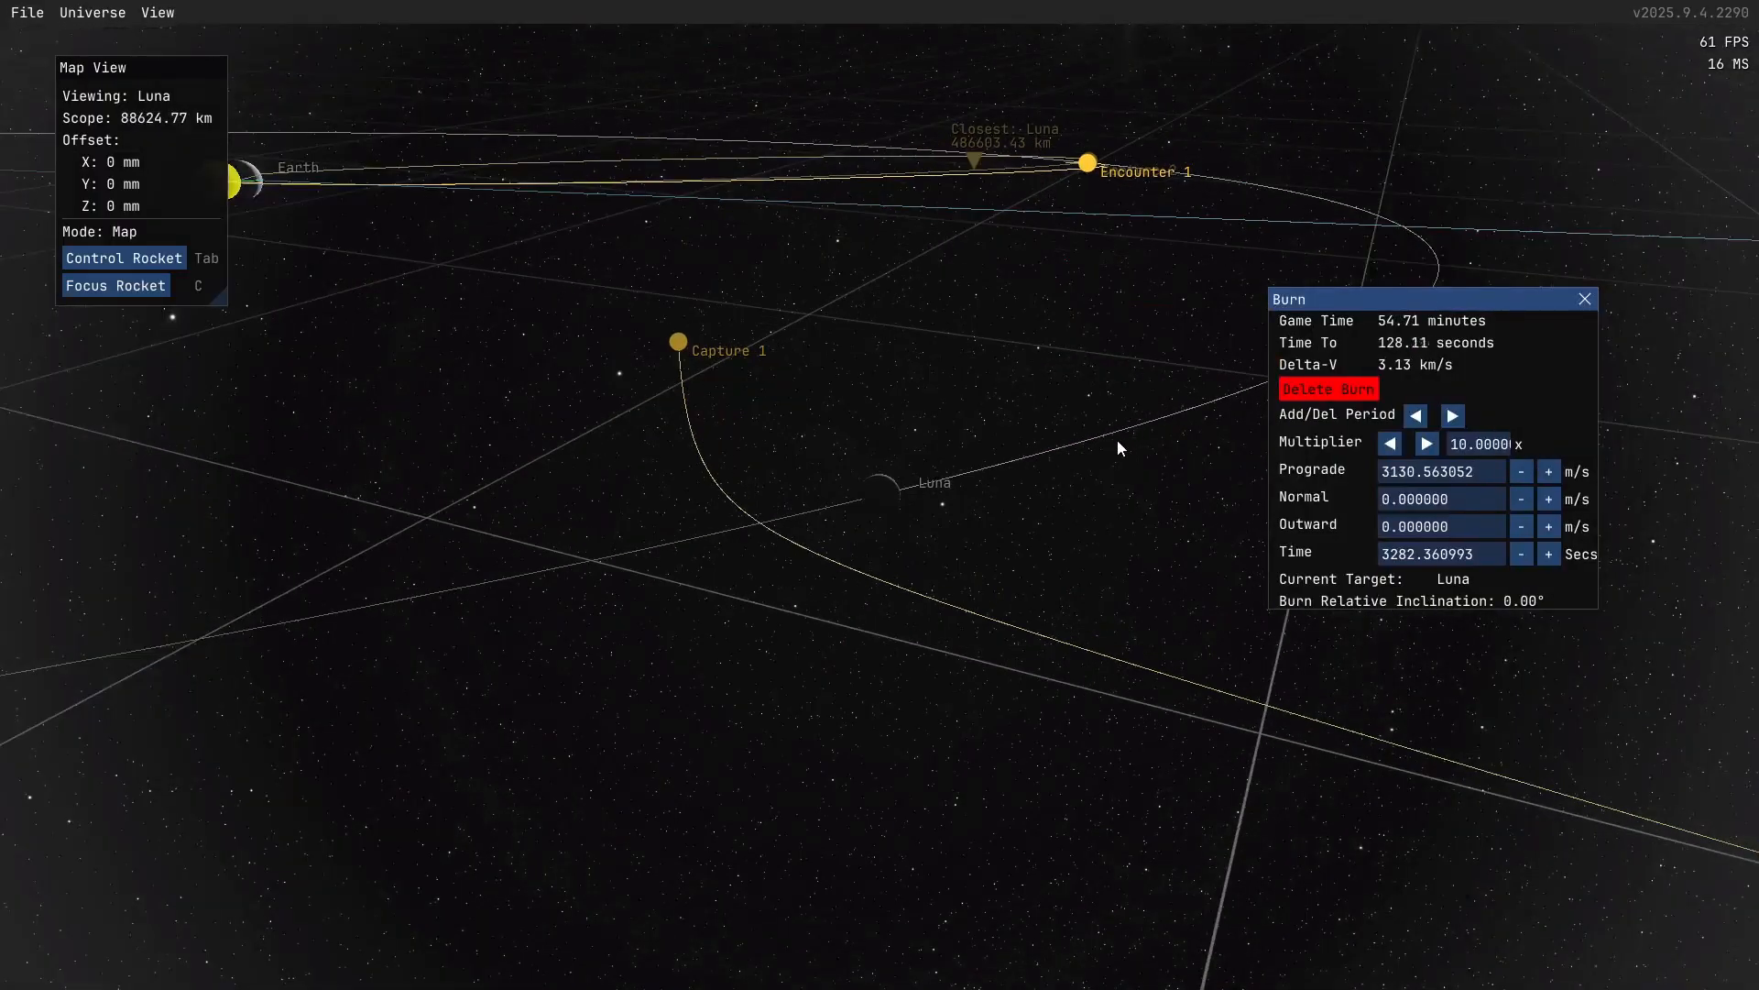
left_click(1547, 471)
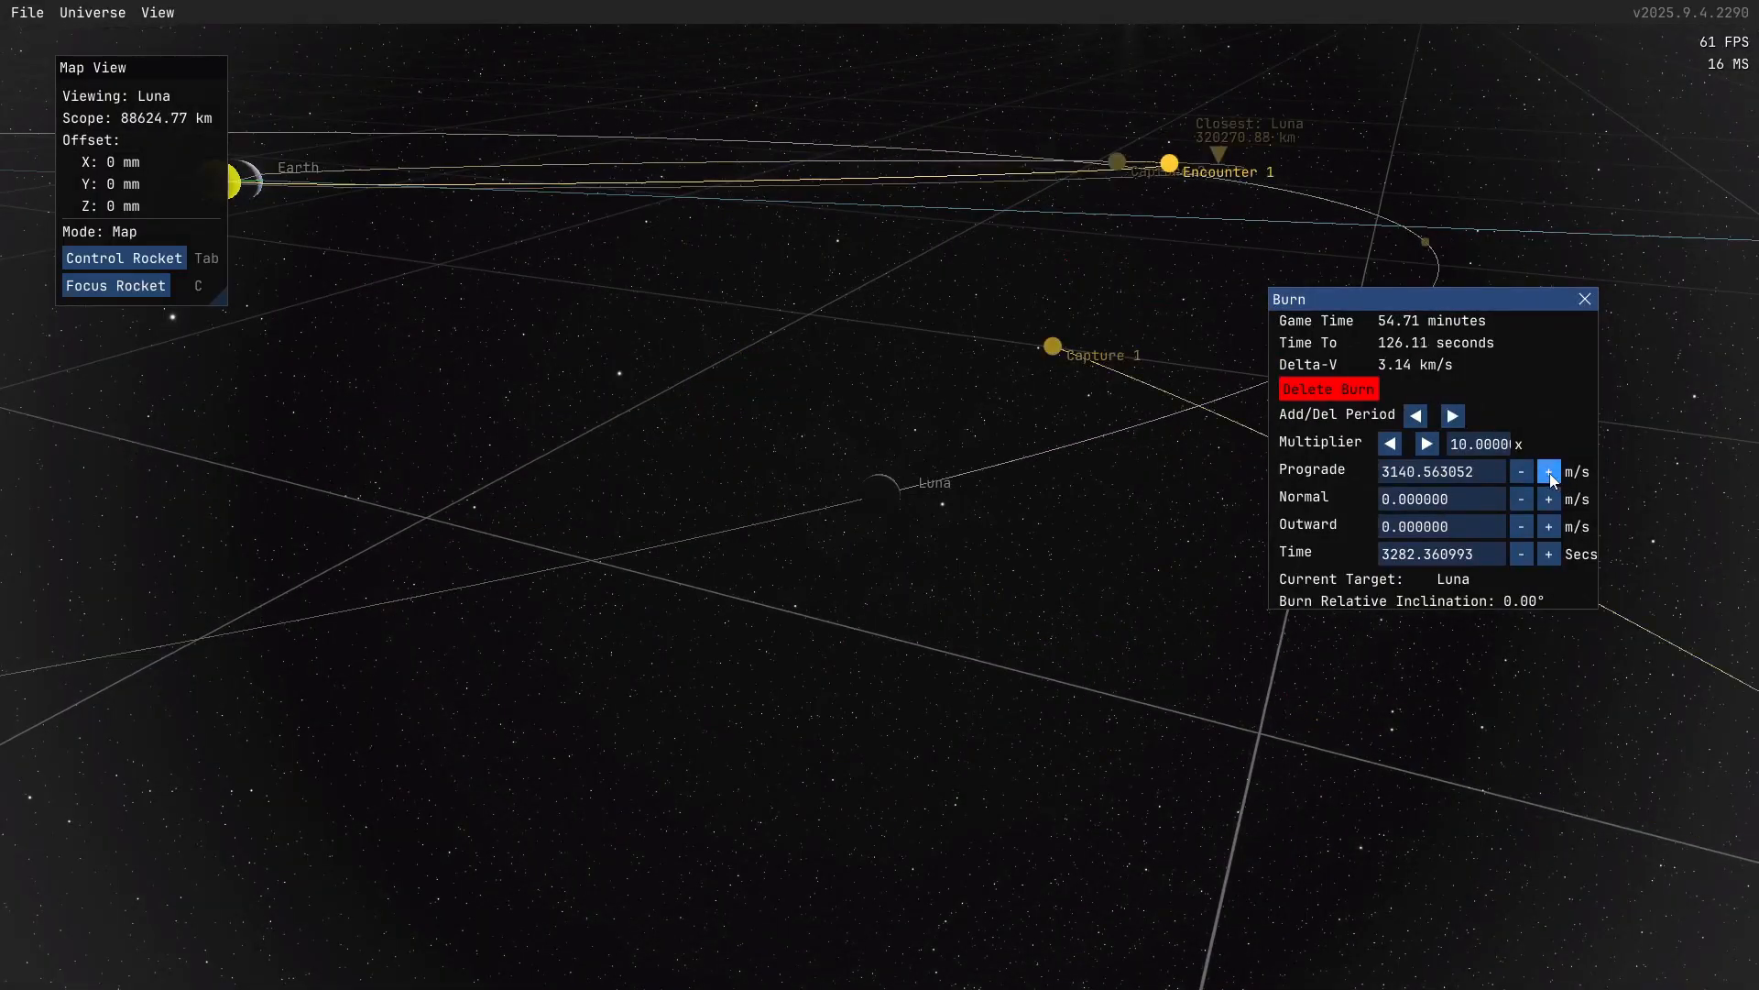
left_click(1520, 471)
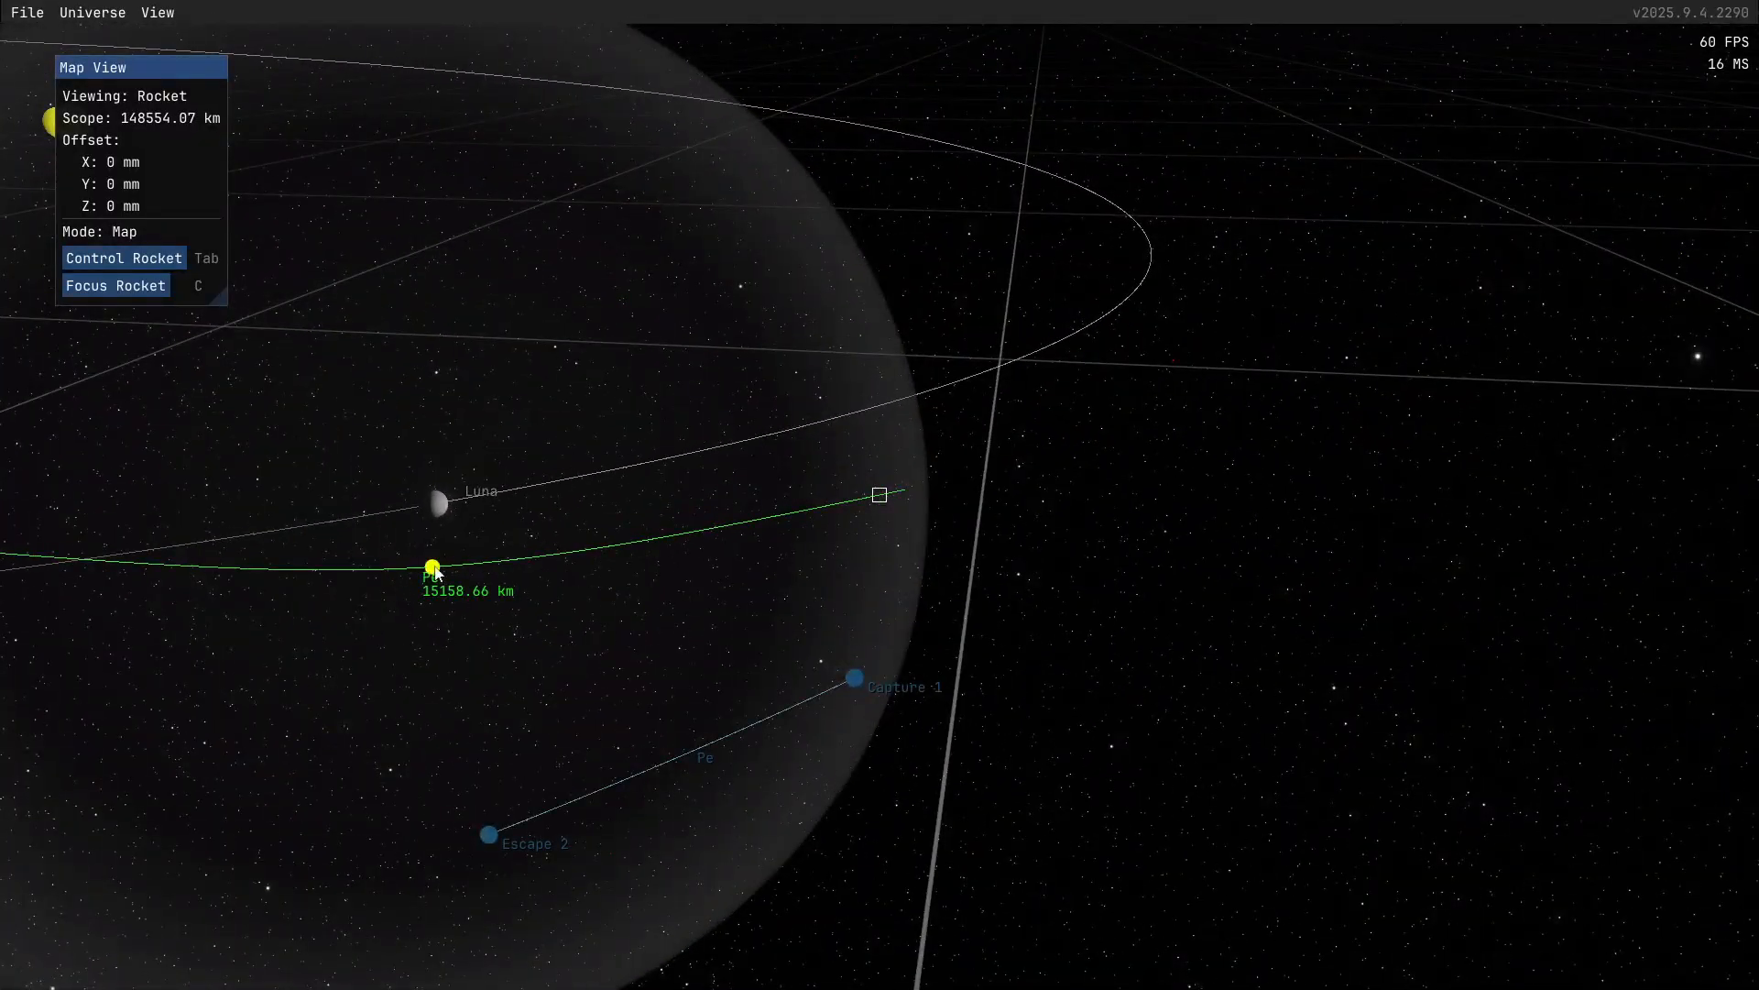
Add a roughly 375 m/s retrograde capture burn at the periapsis near Luna
left_click(432, 566)
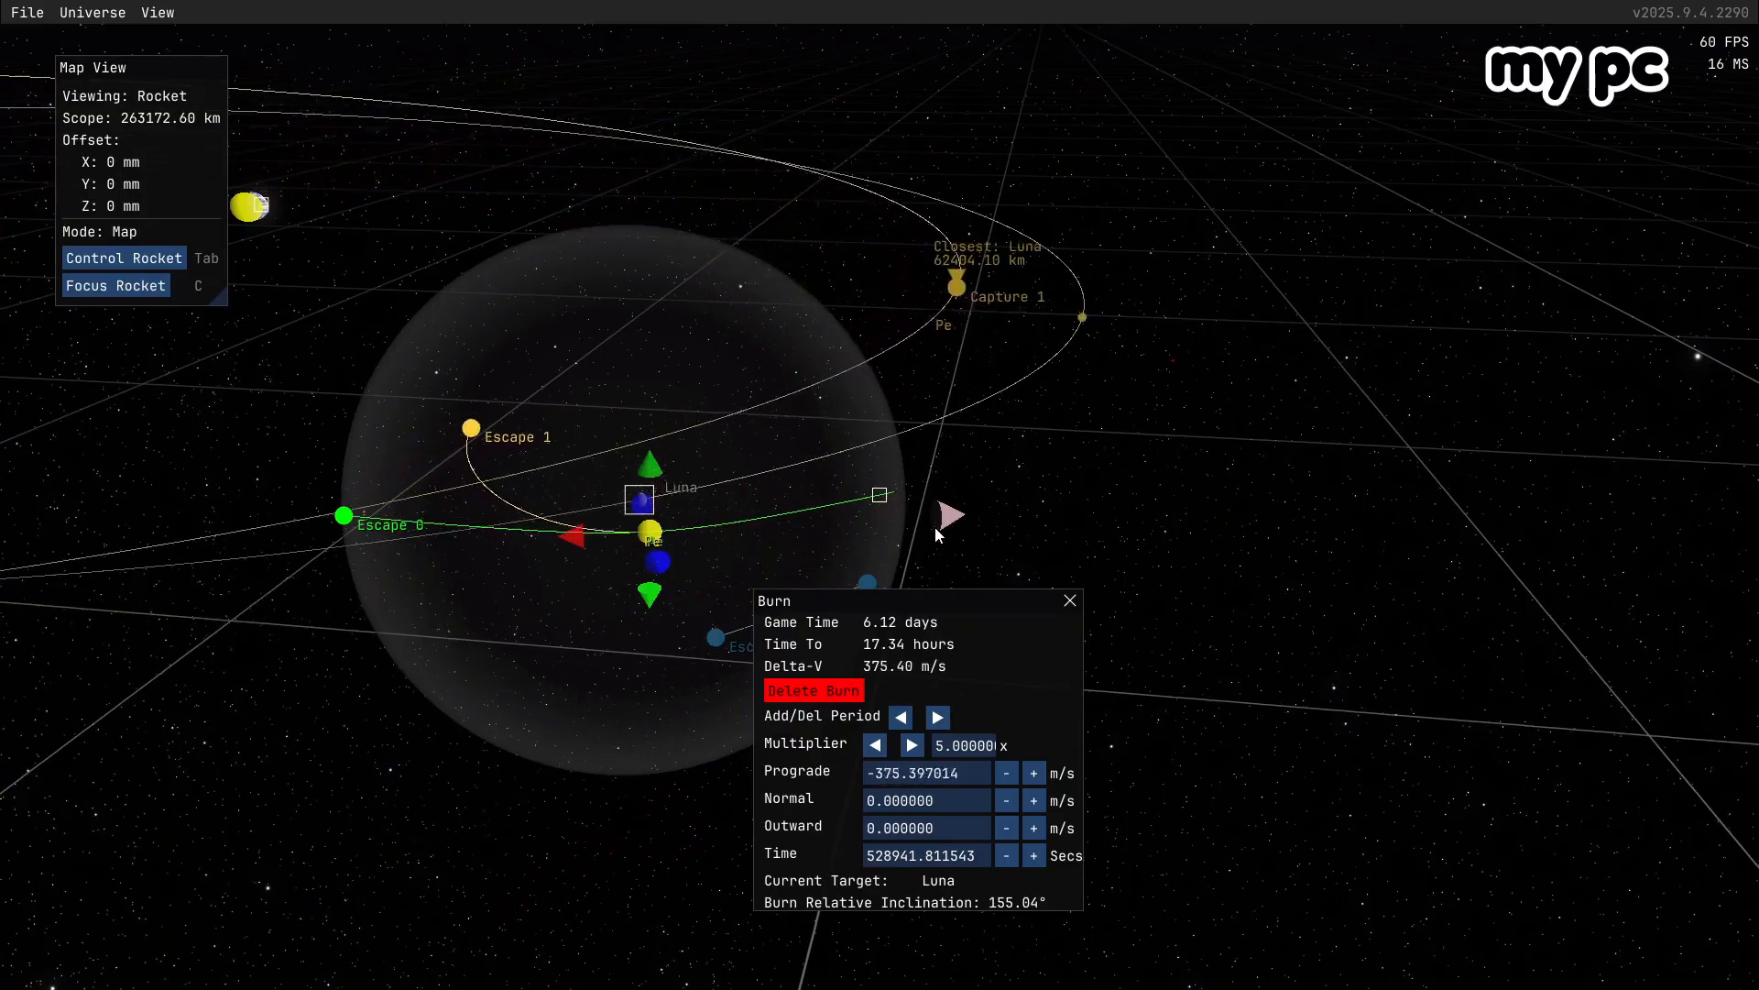
left_click(1005, 771)
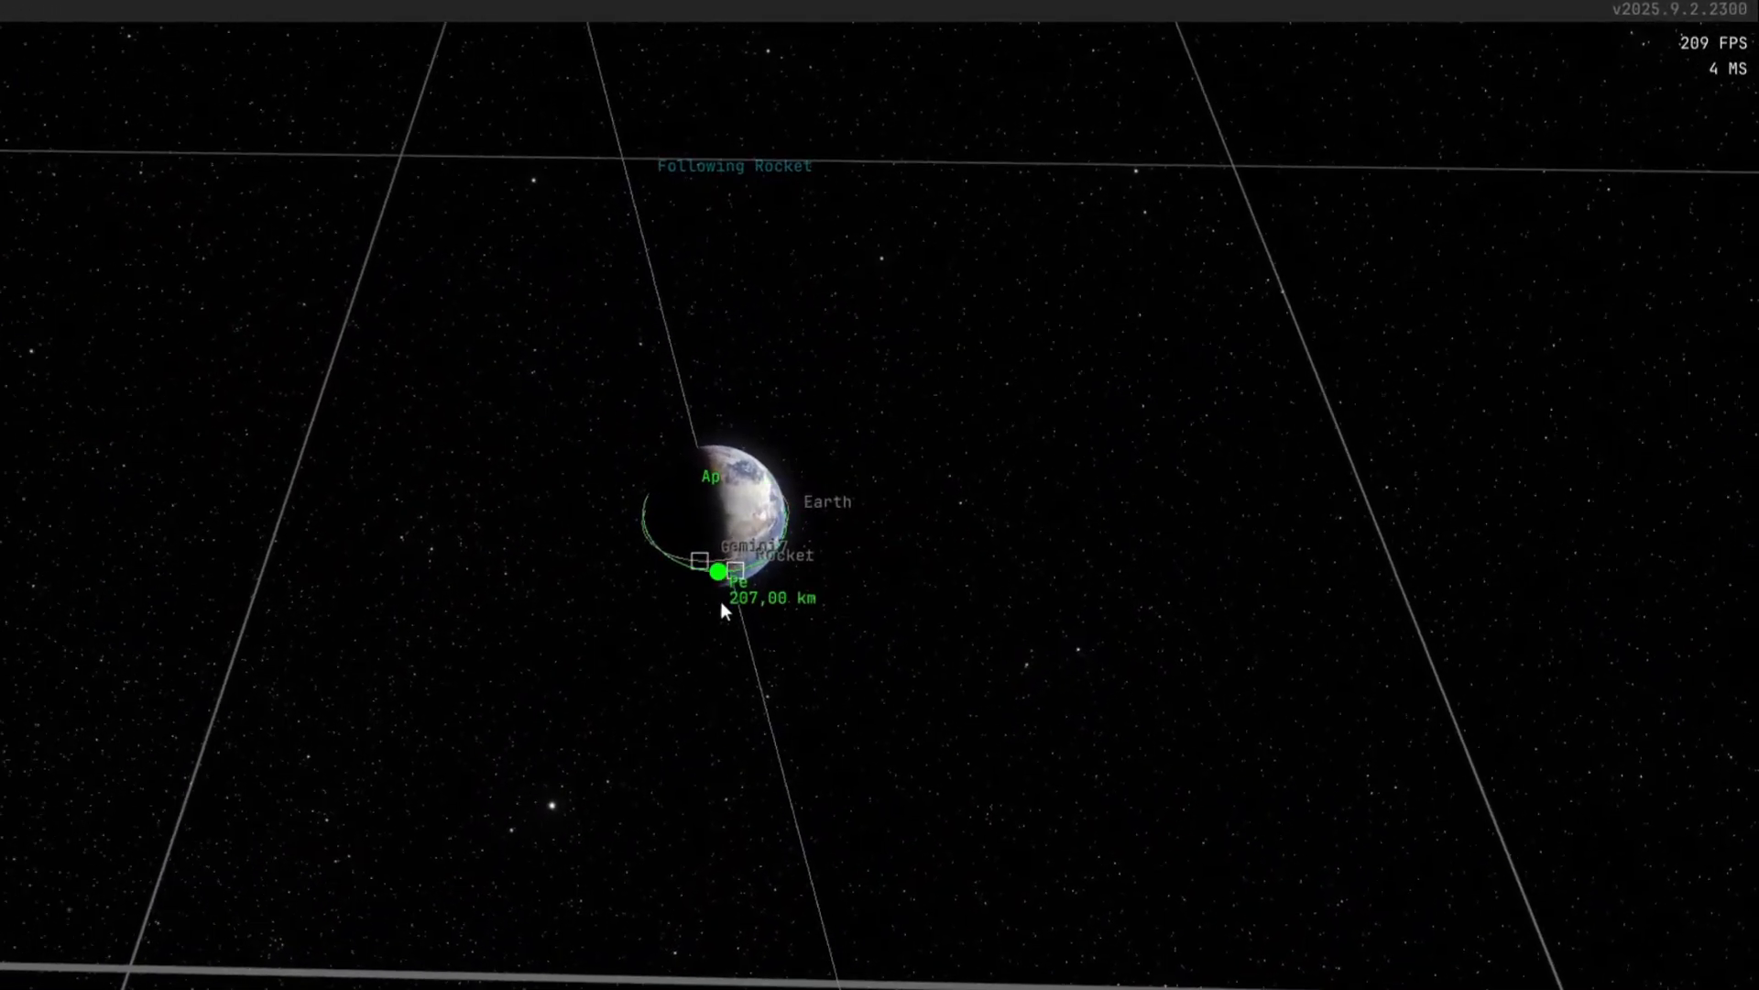
scroll("up", 3)
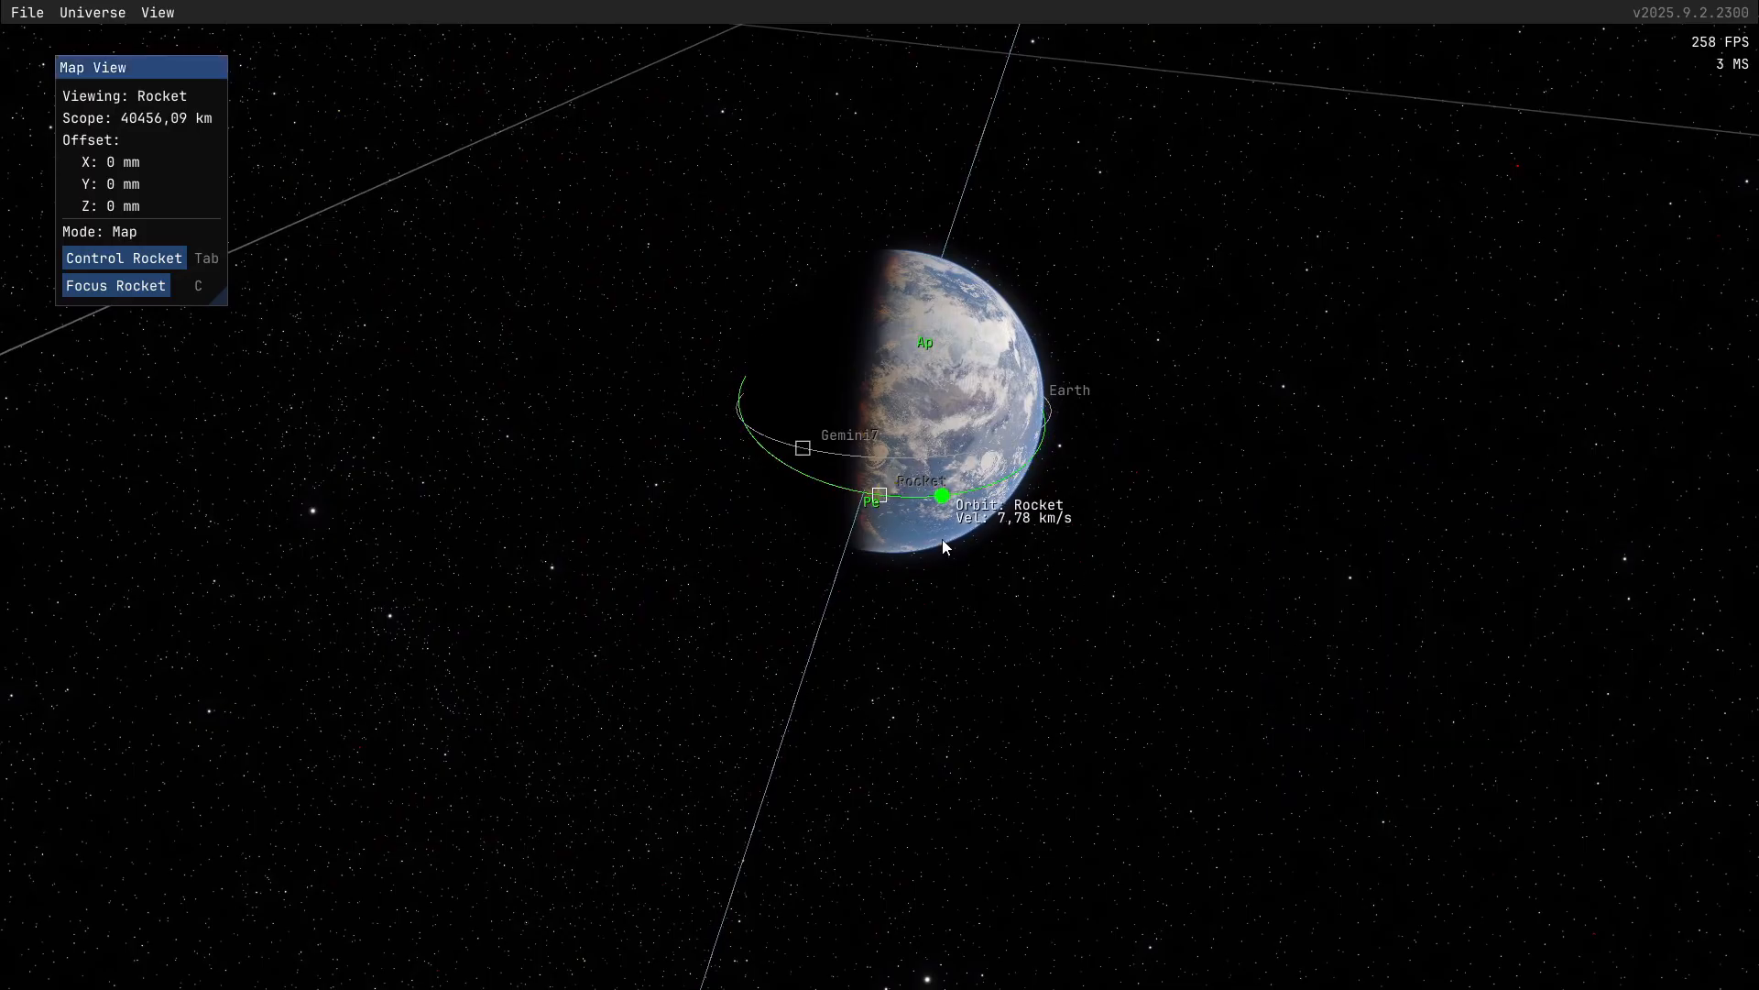
left_click_drag(943, 548, 888, 583)
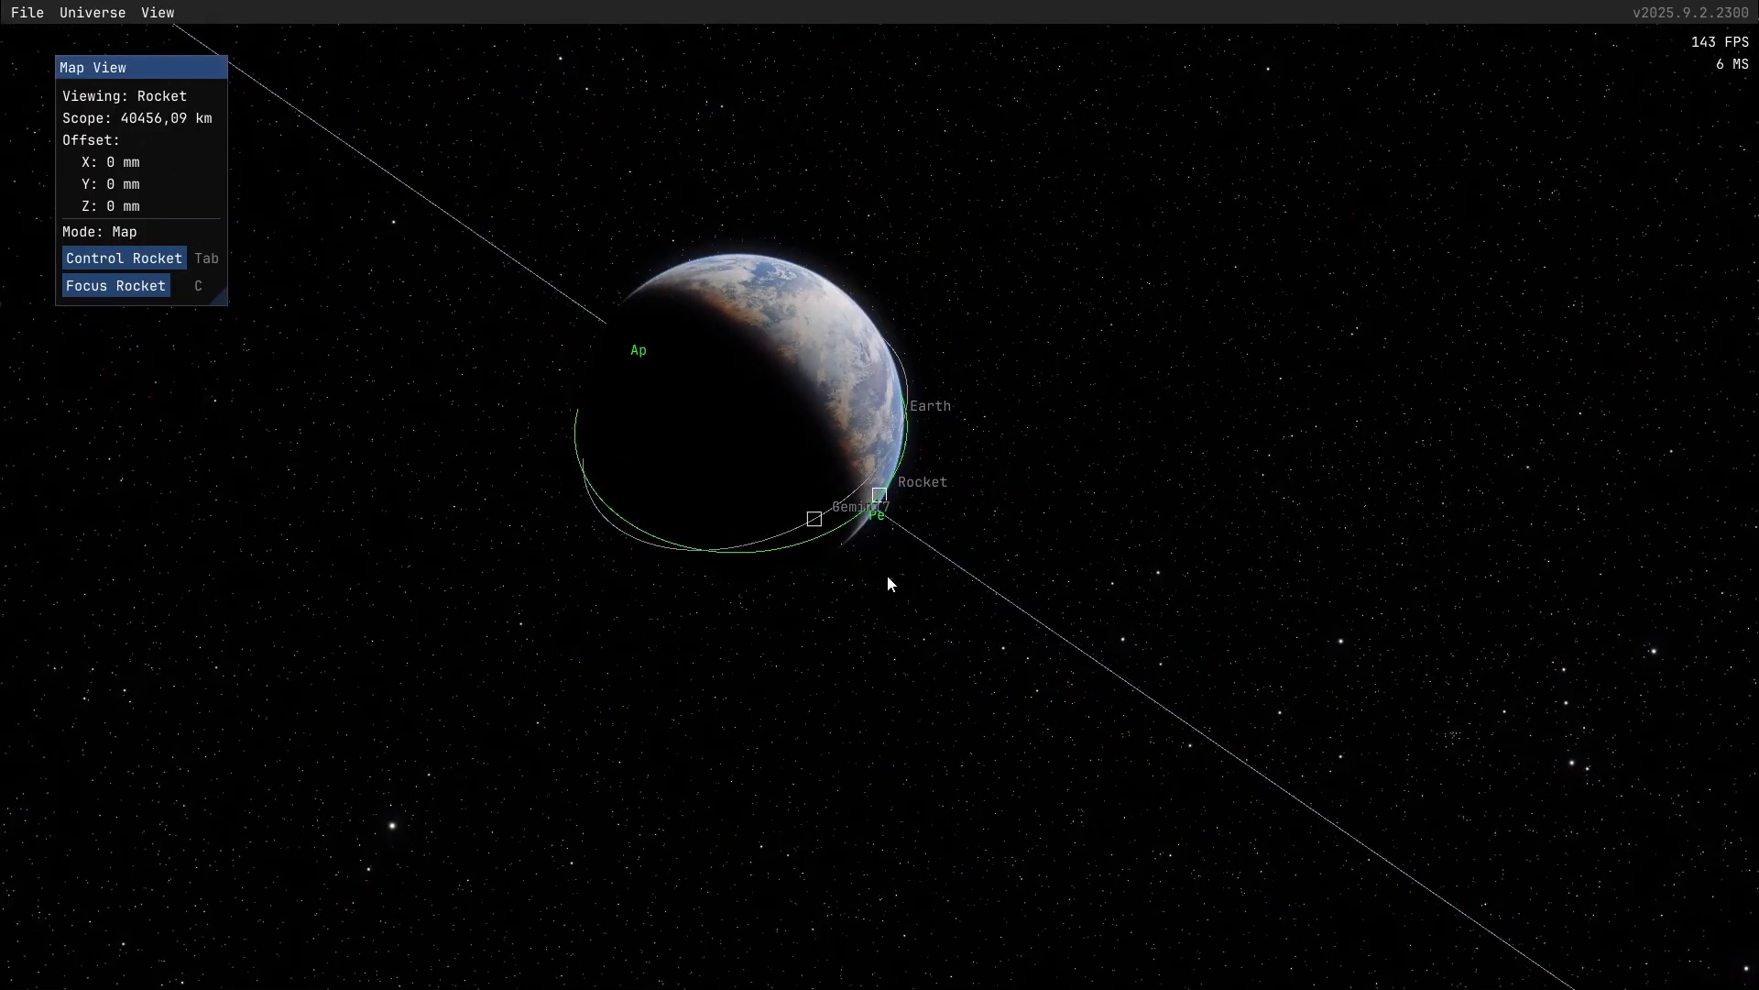